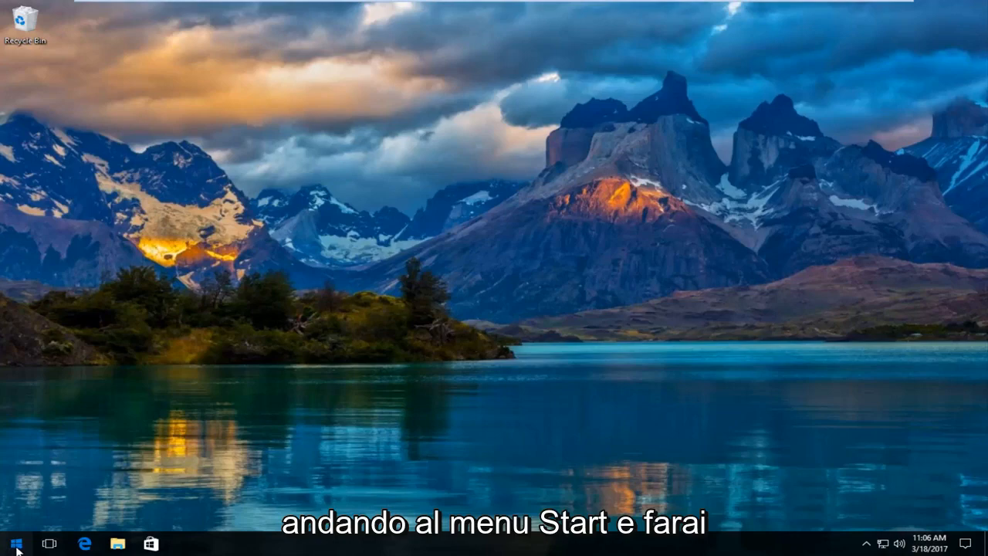
Search the Start menu for 'trou' to reach Control Panel Troubleshooting.
left_click(13, 543)
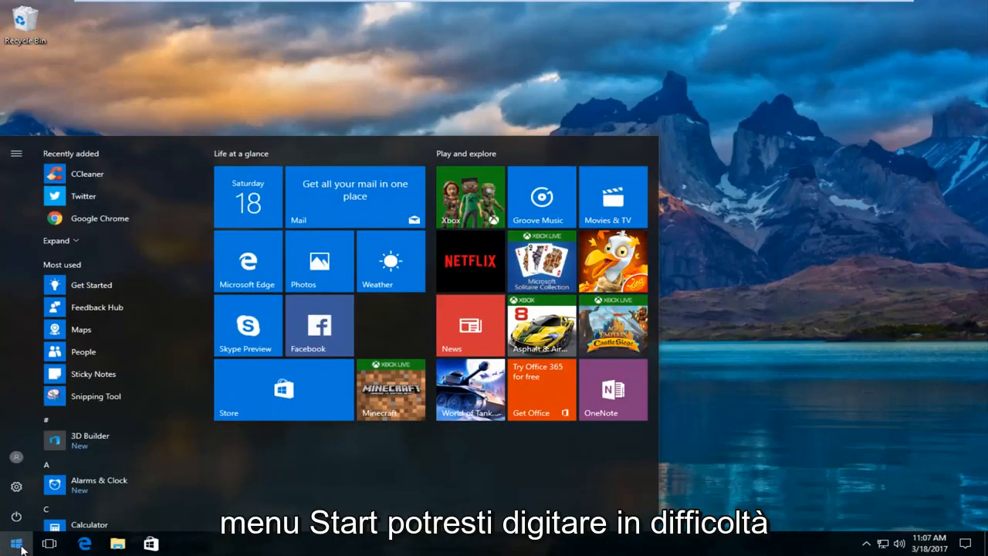
type("trou")
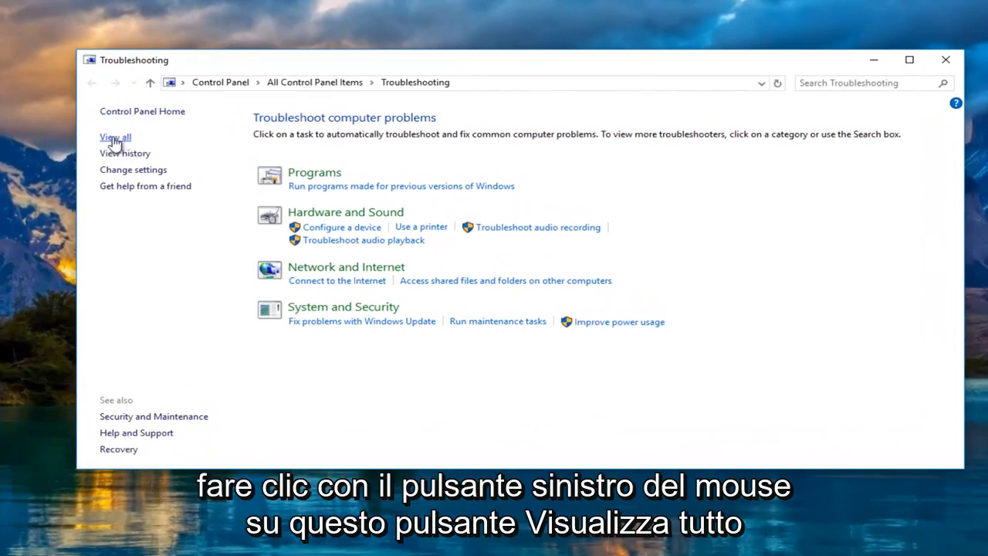
Show the All Categories list of troubleshooters via View all.
left_click(115, 136)
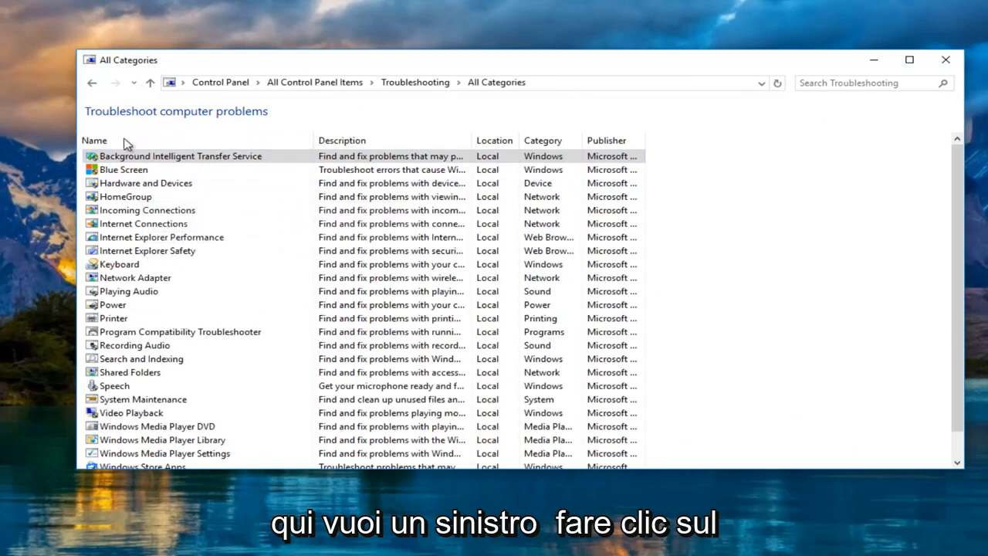
mouse_move(145, 183)
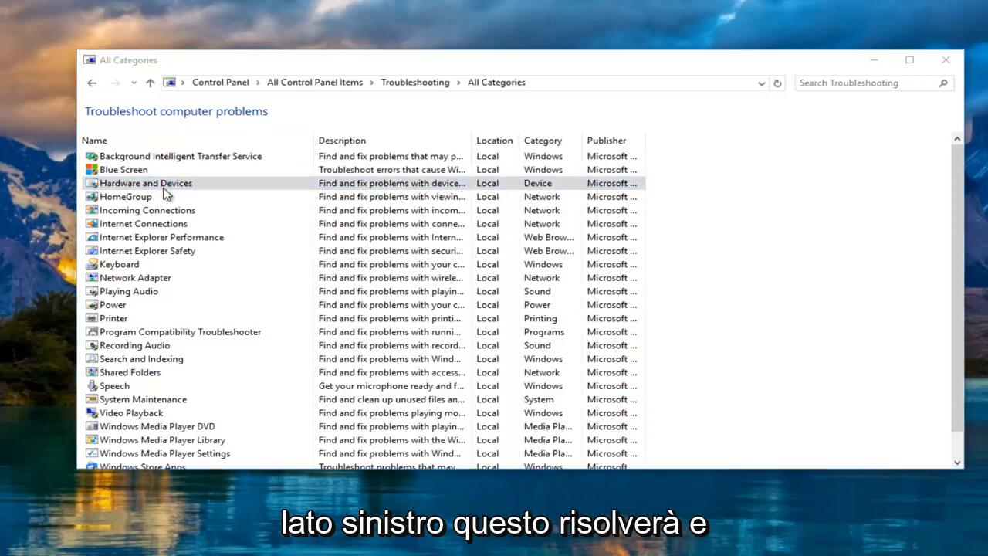
Launch the Hardware and Devices troubleshooter and start its scan.
double_click(145, 183)
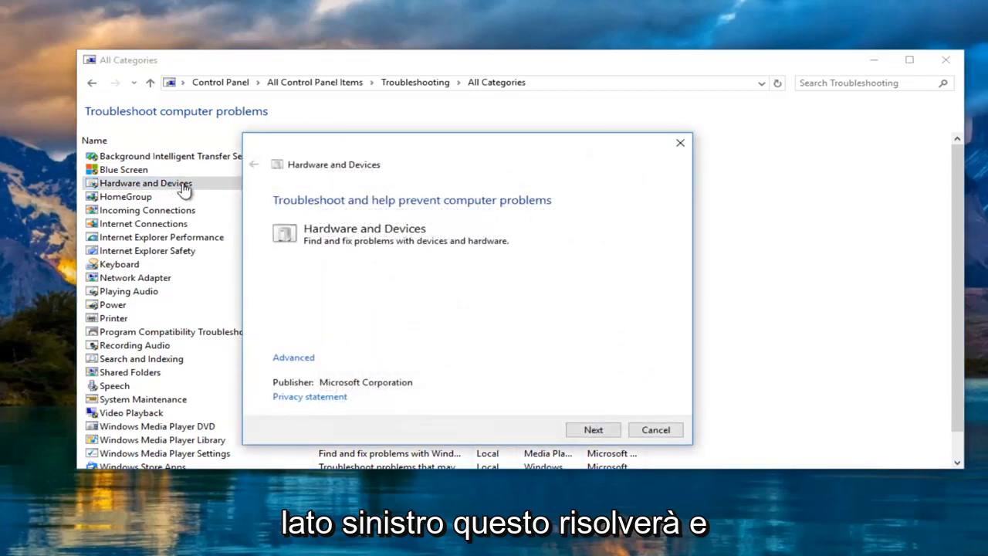
mouse_move(301, 215)
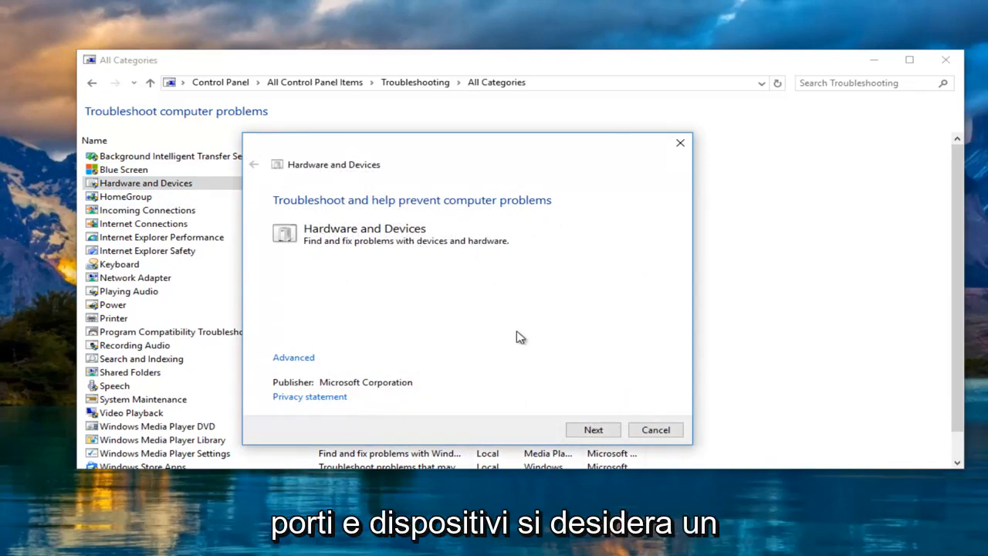
left_click(592, 430)
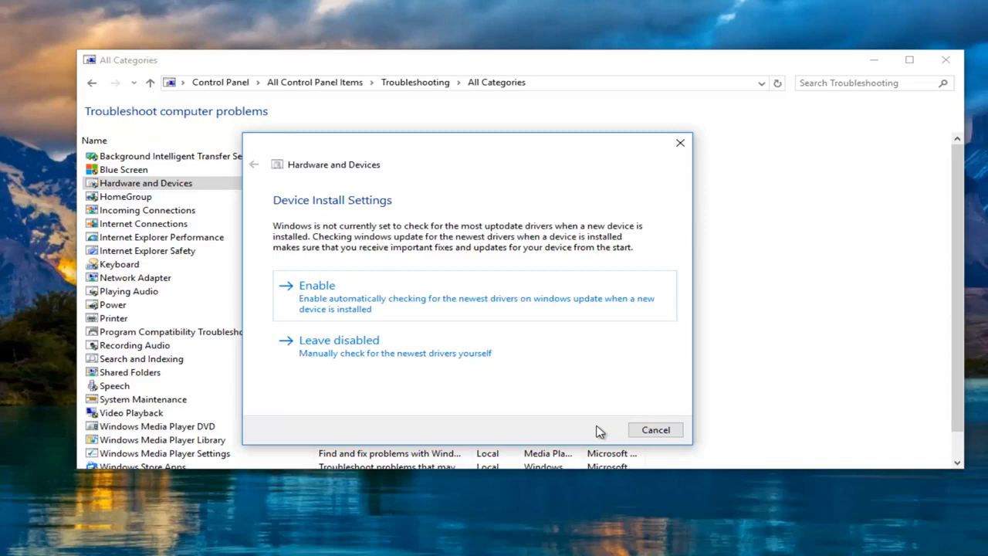
mouse_move(514, 402)
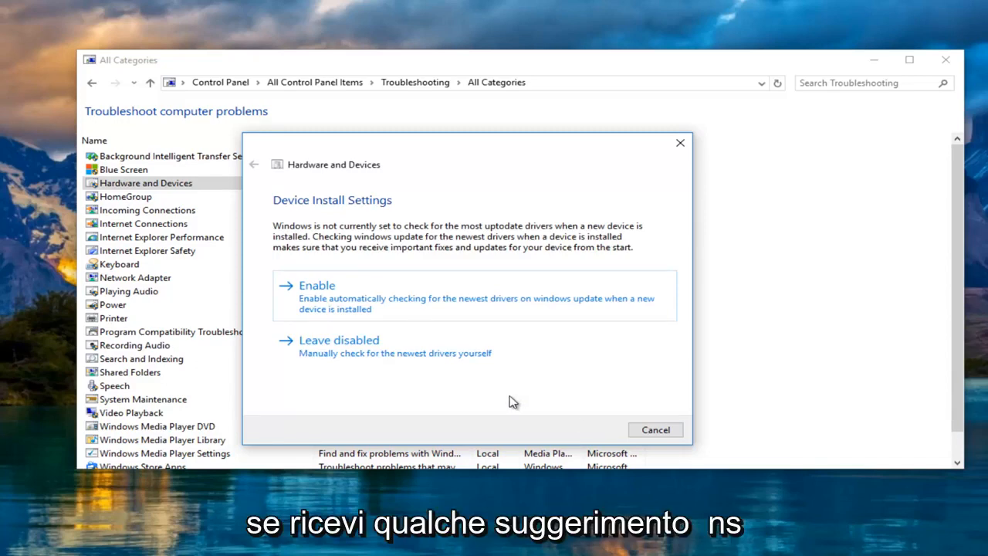
mouse_move(307, 206)
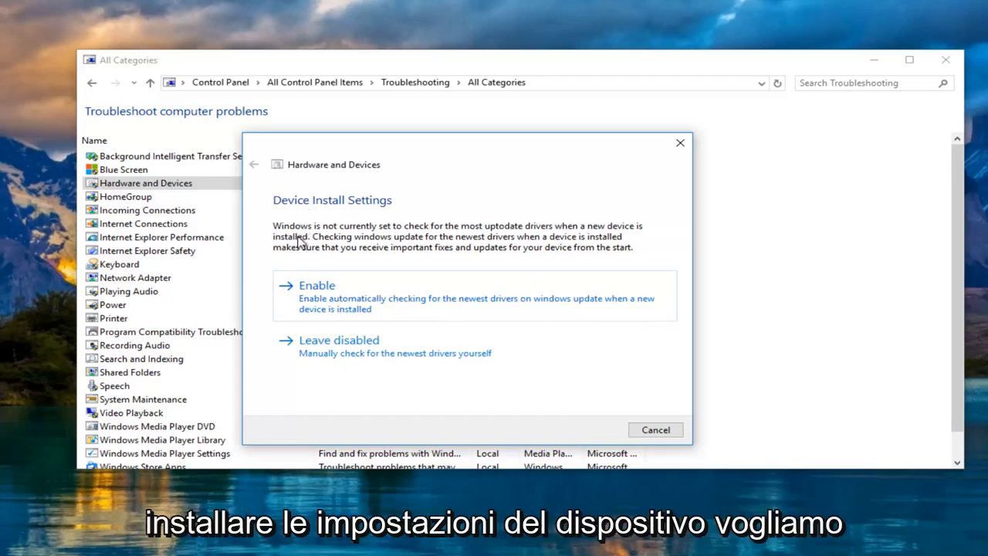
Enable Windows Update driver checks in Device Install Settings.
left_click(318, 284)
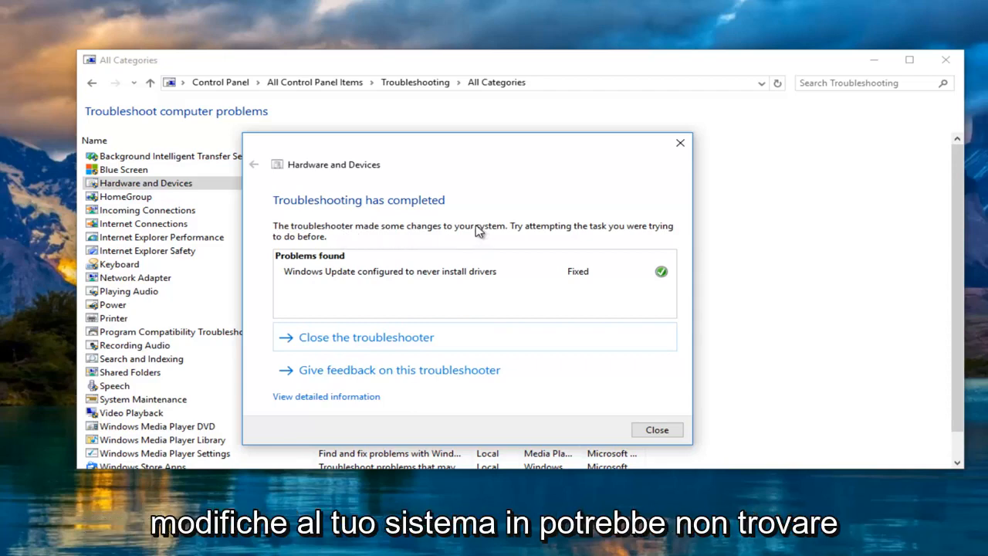
mouse_move(439, 253)
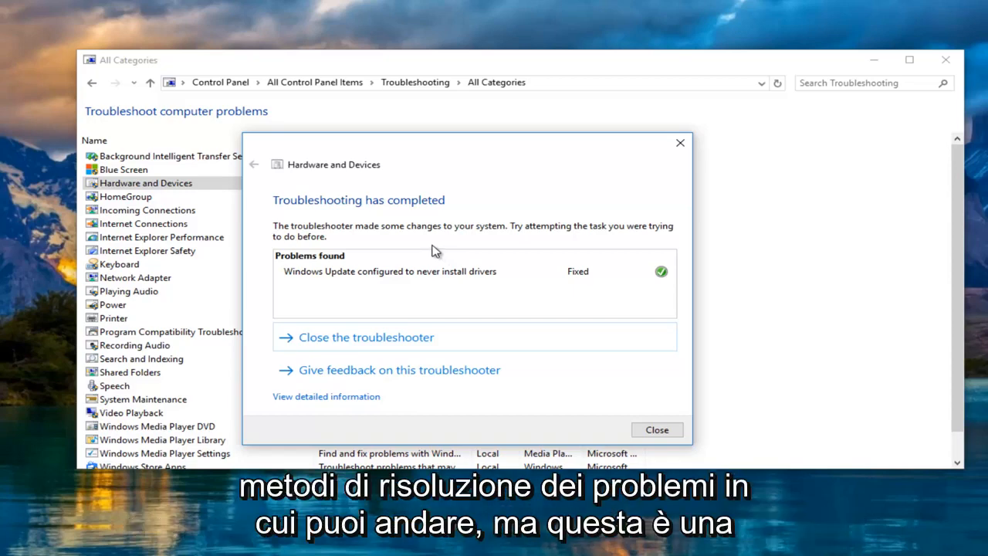
mouse_move(392, 151)
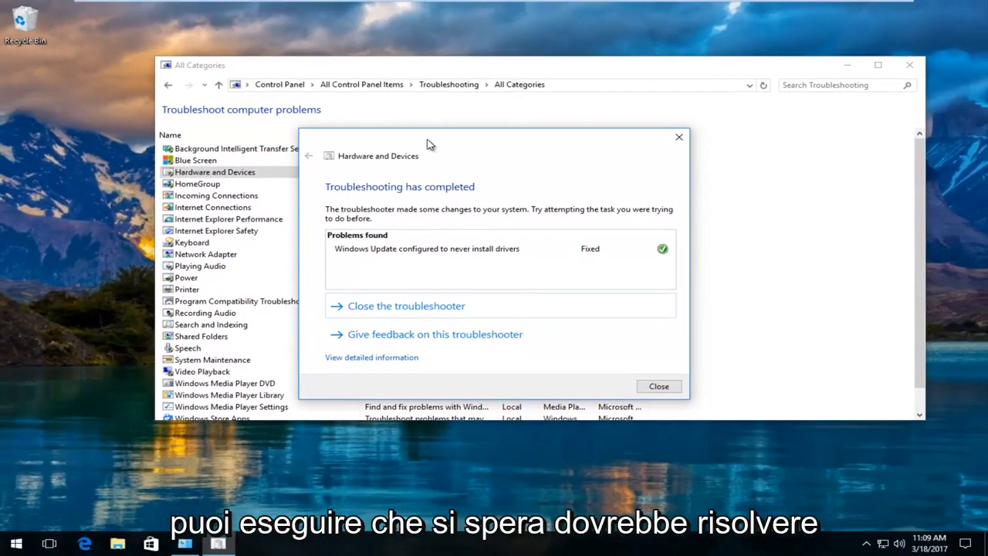
mouse_move(600, 152)
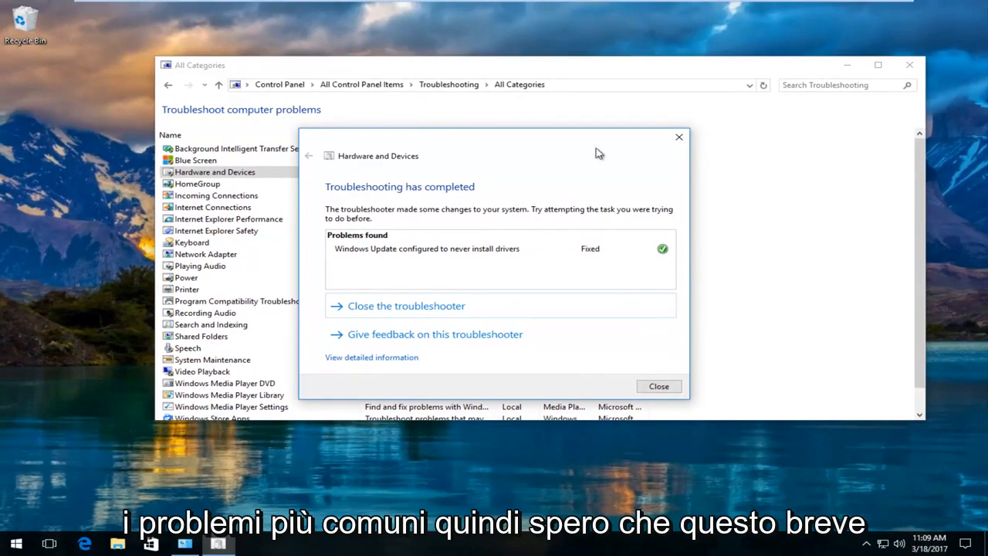
Close the finished troubleshooter and the All Categories window.
left_click(659, 386)
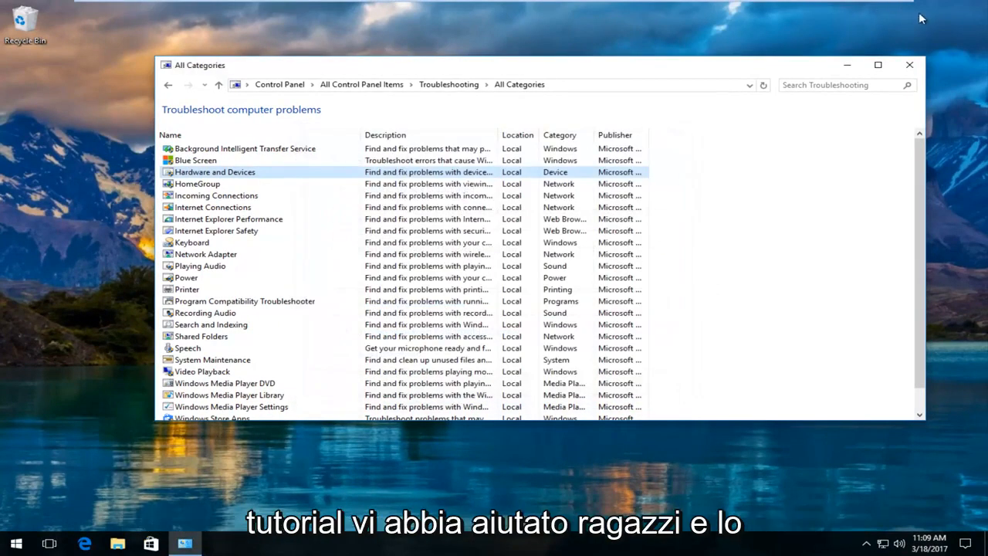
left_click(908, 64)
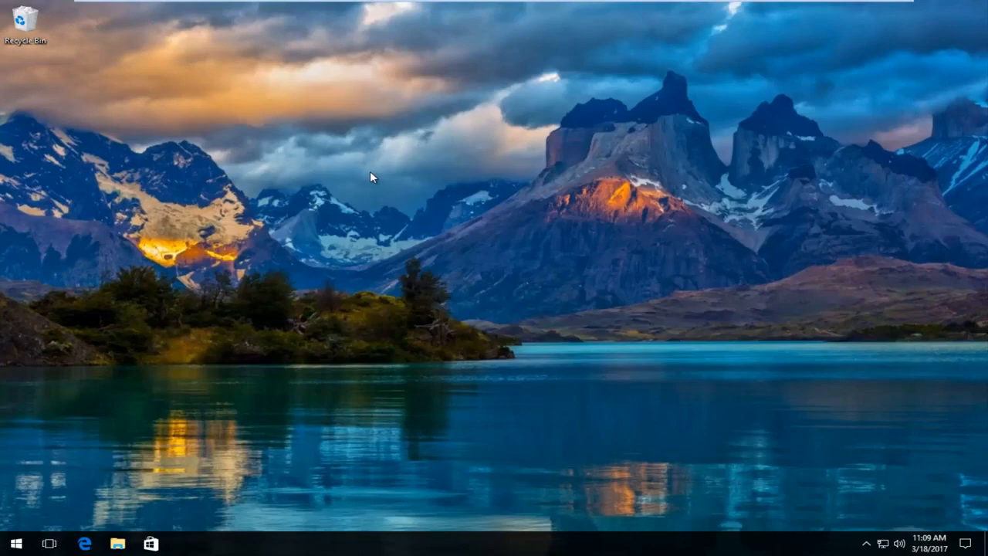